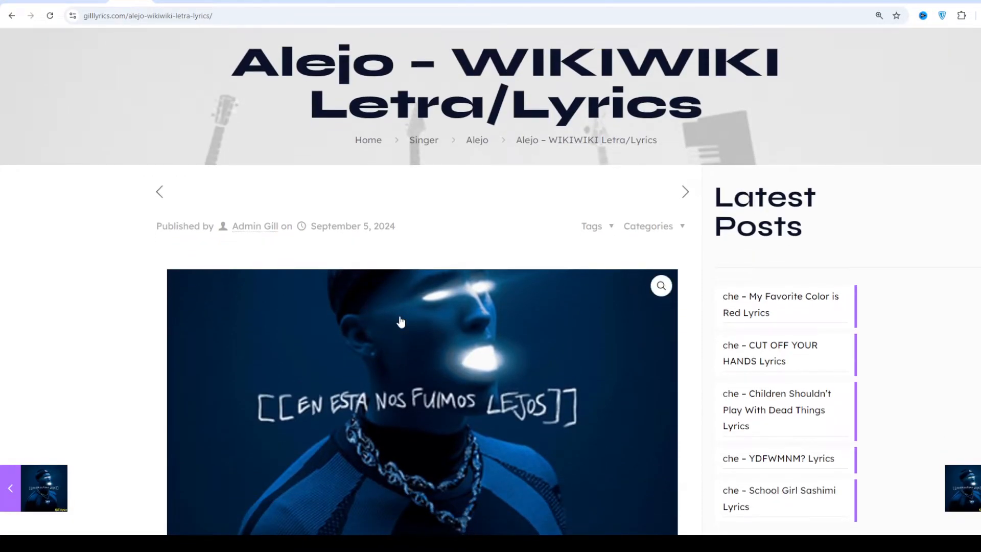
scroll(down, 3)
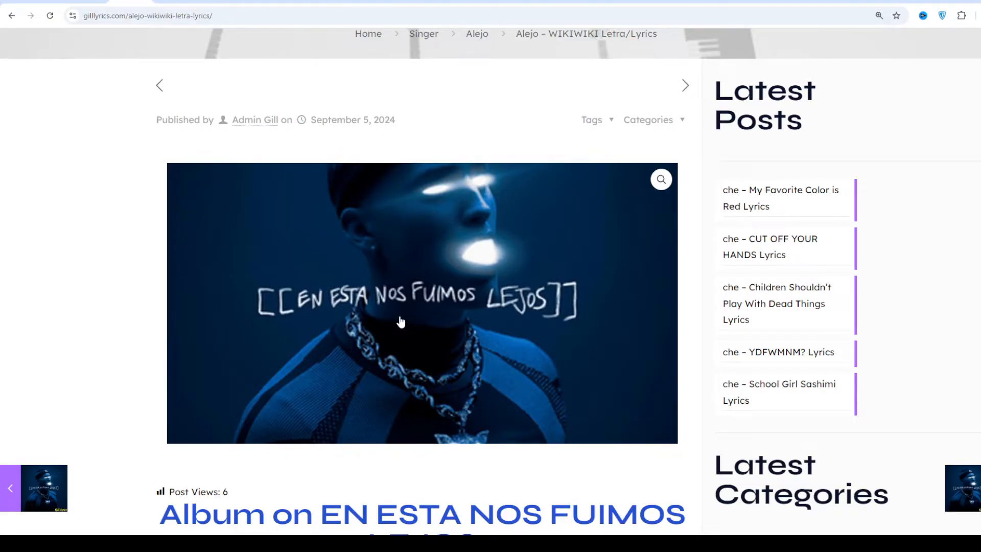
mouse_move(371, 406)
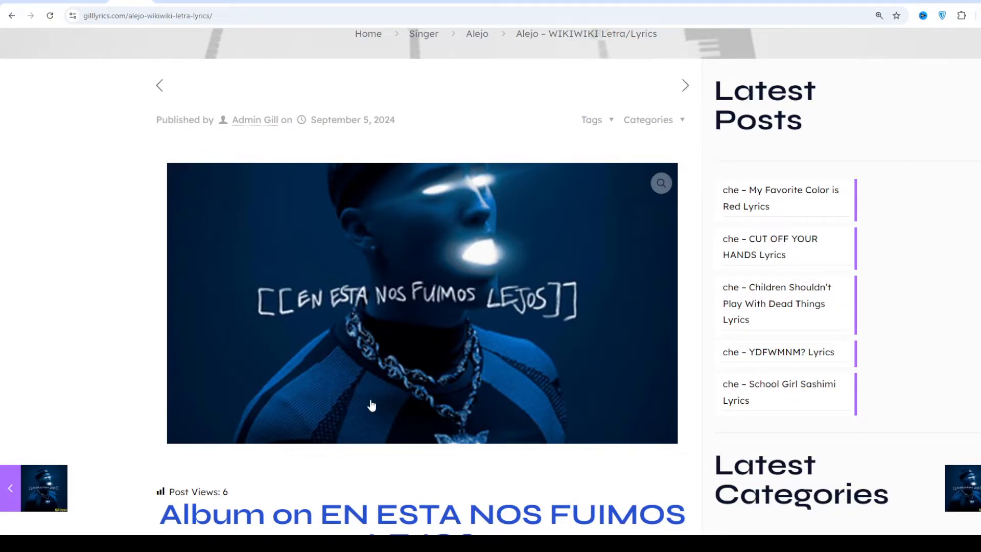
scroll(down, 3)
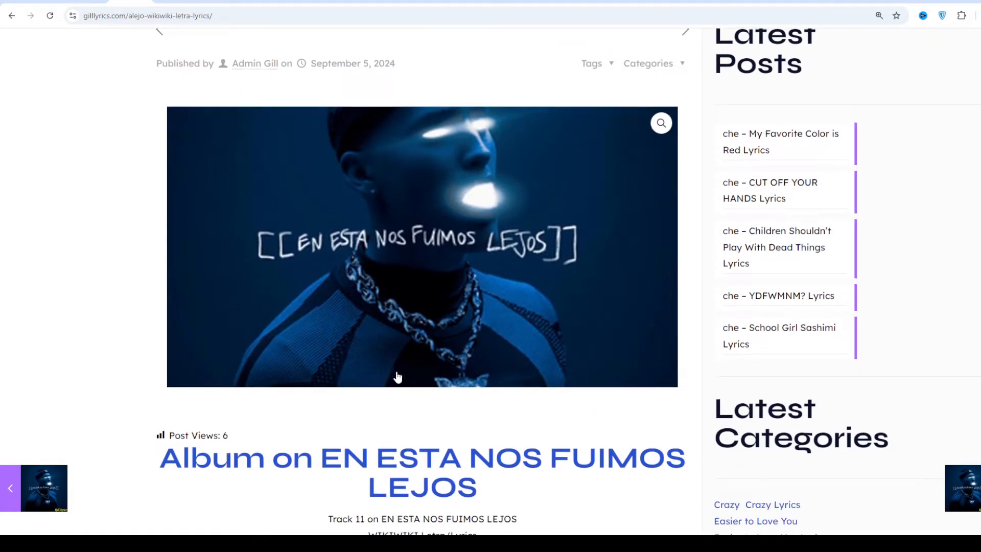
scroll(down, 3)
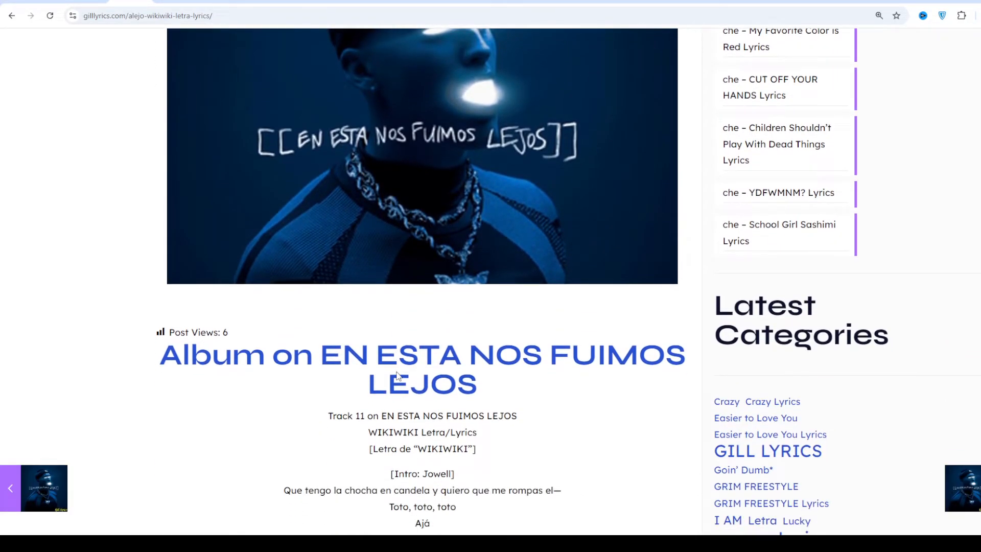
scroll(down, 3)
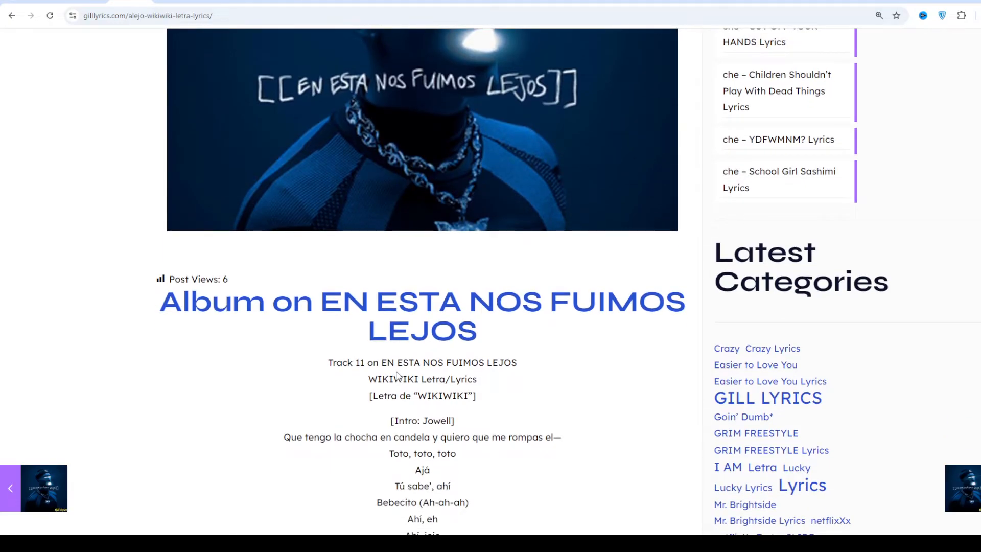
scroll(down, 3)
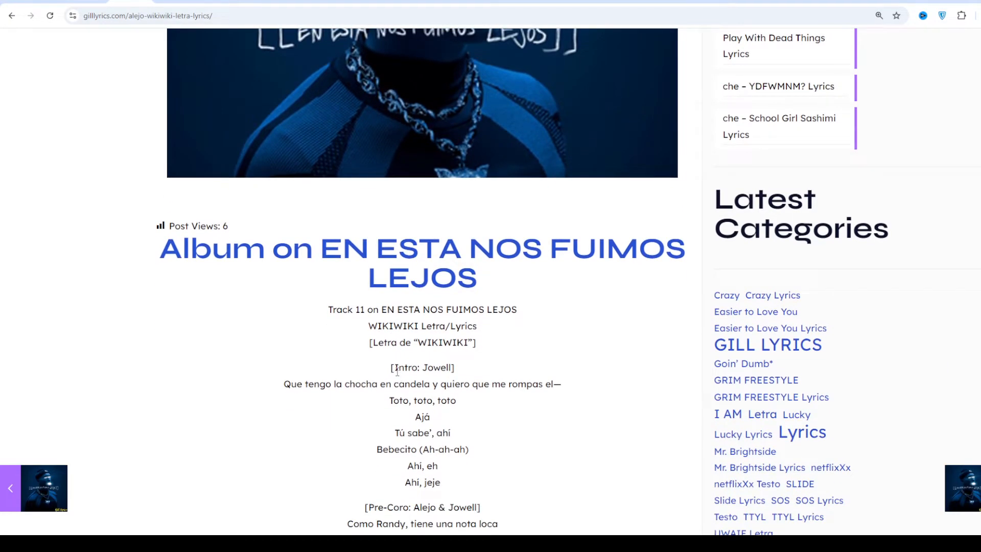
scroll(down, 3)
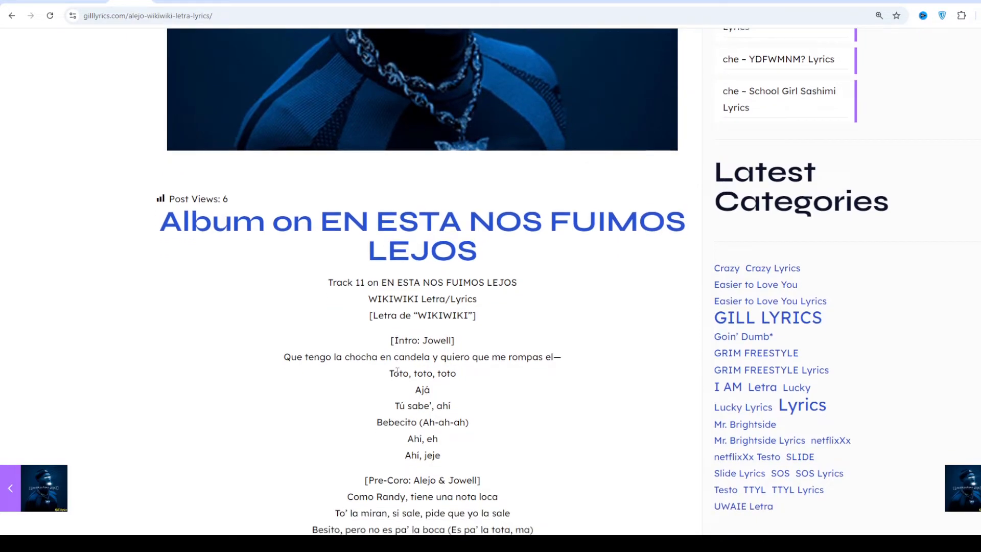
scroll(down, 3)
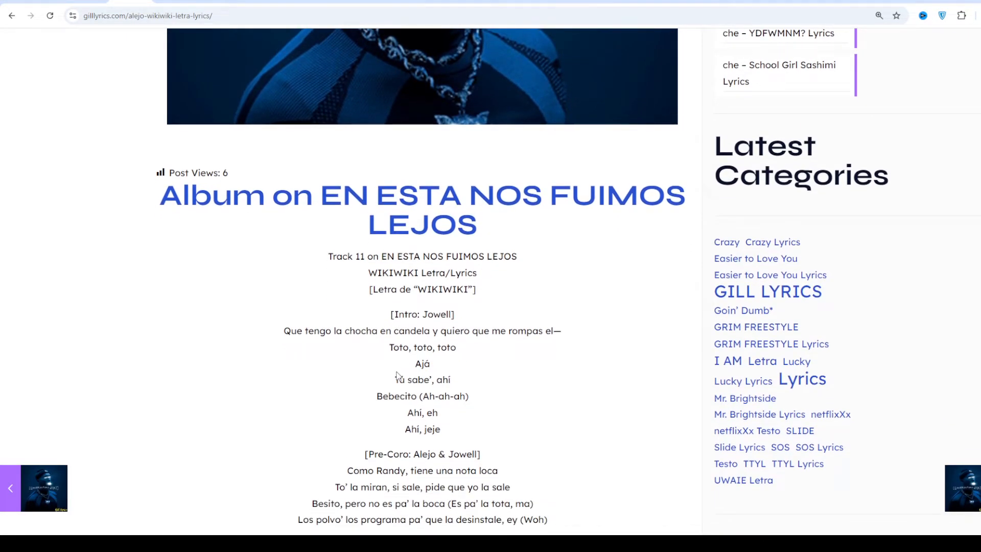
scroll(down, 3)
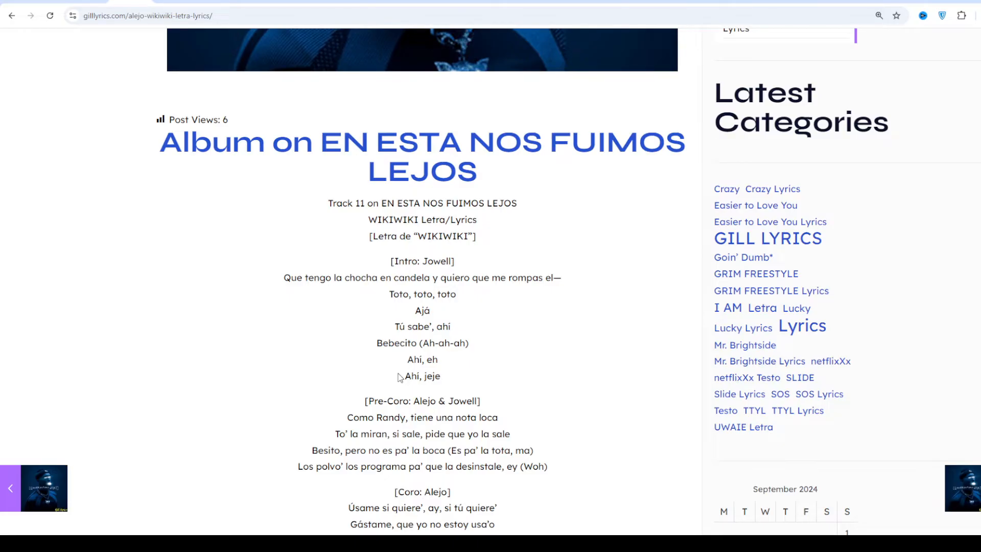
scroll(down, 3)
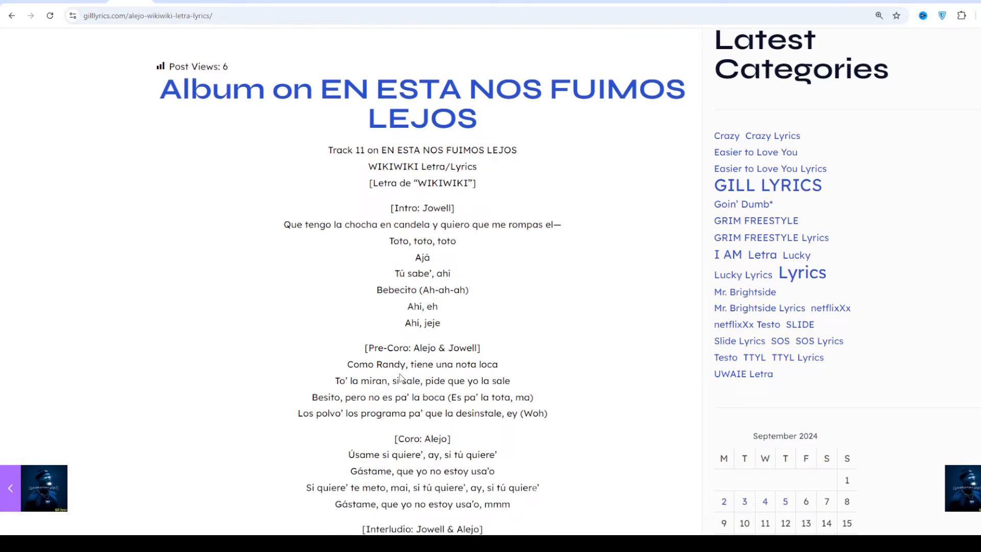
scroll(down, 3)
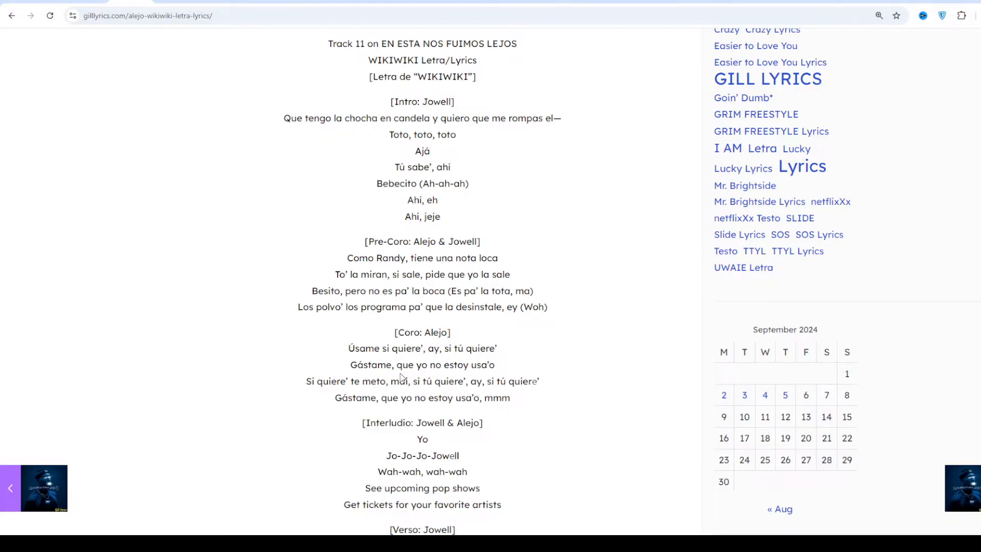
scroll(down, 3)
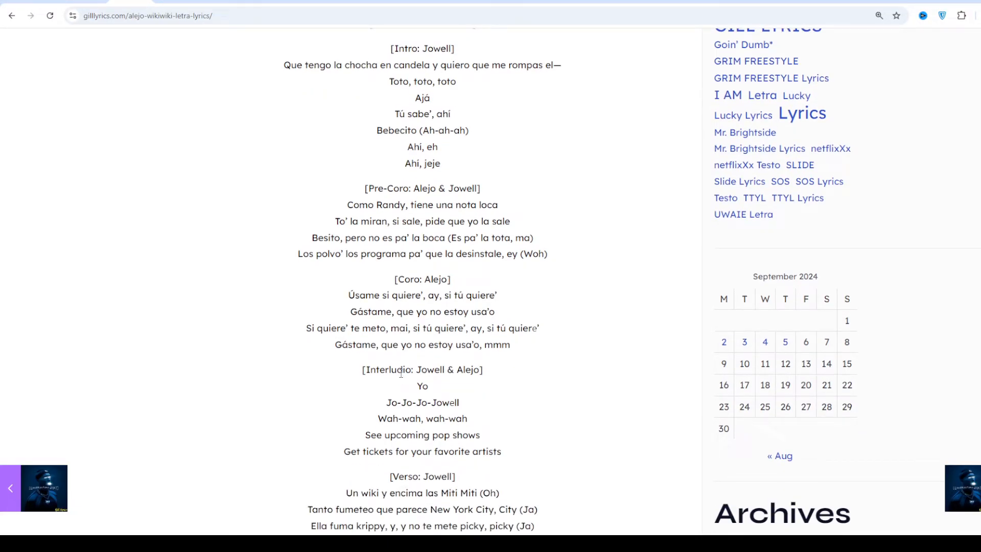
scroll(down, 3)
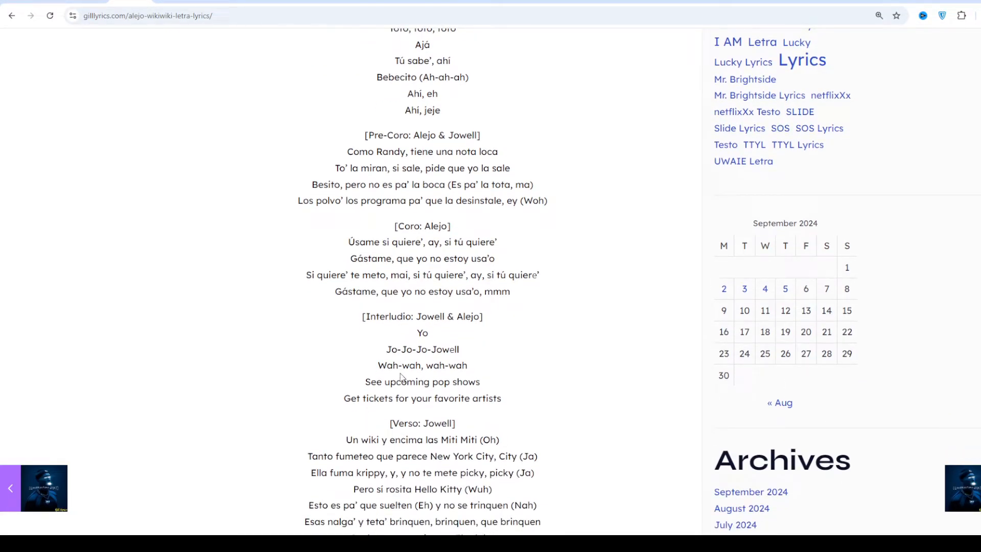
scroll(down, 3)
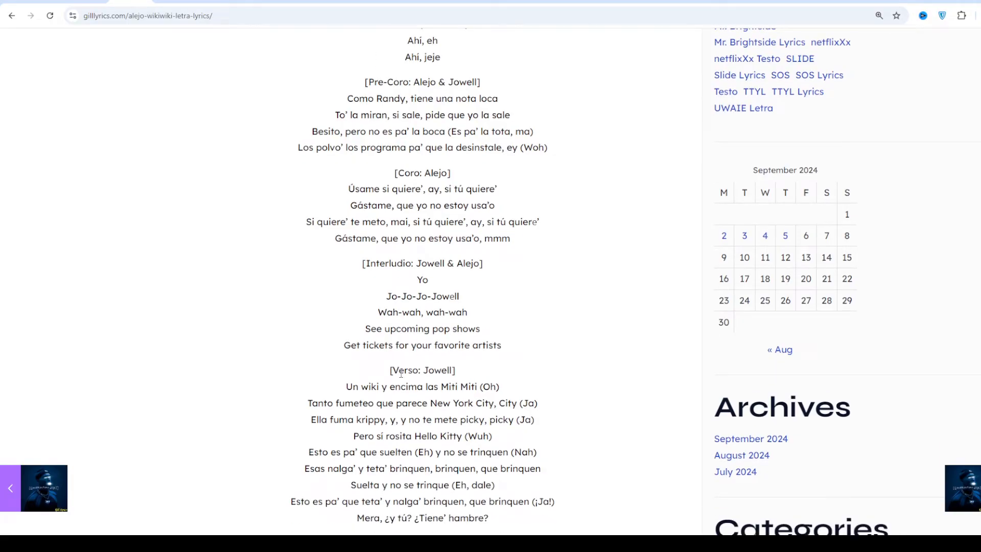
scroll(down, 3)
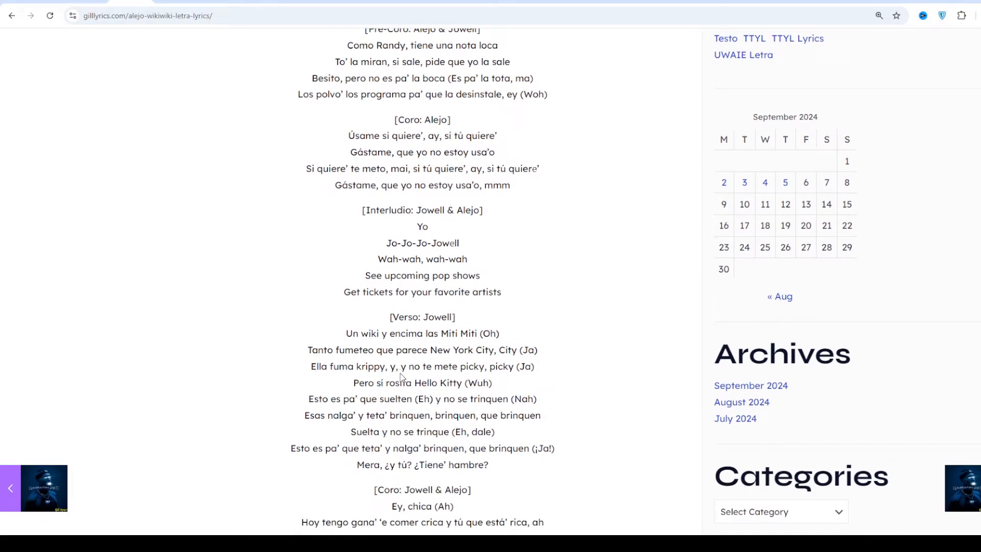
scroll(down, 3)
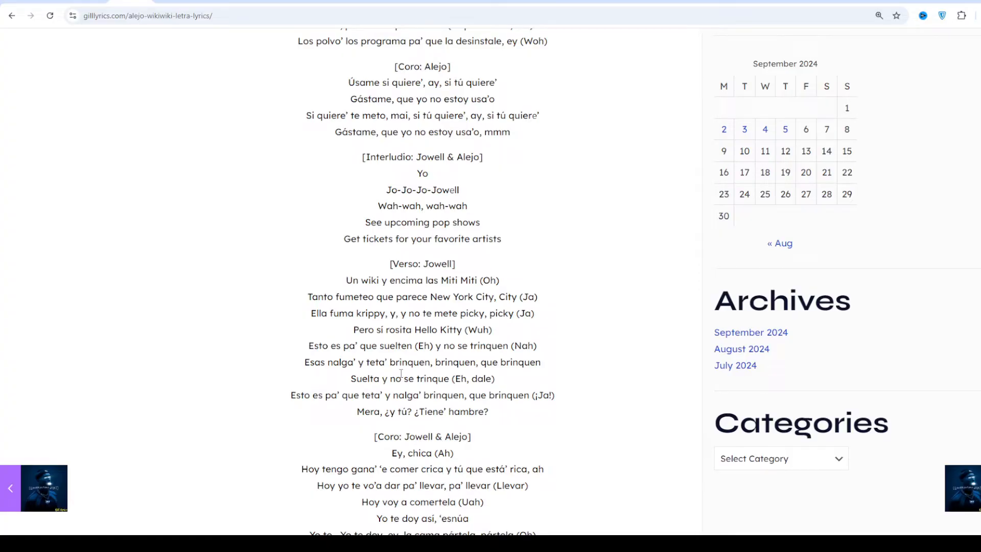
scroll(down, 3)
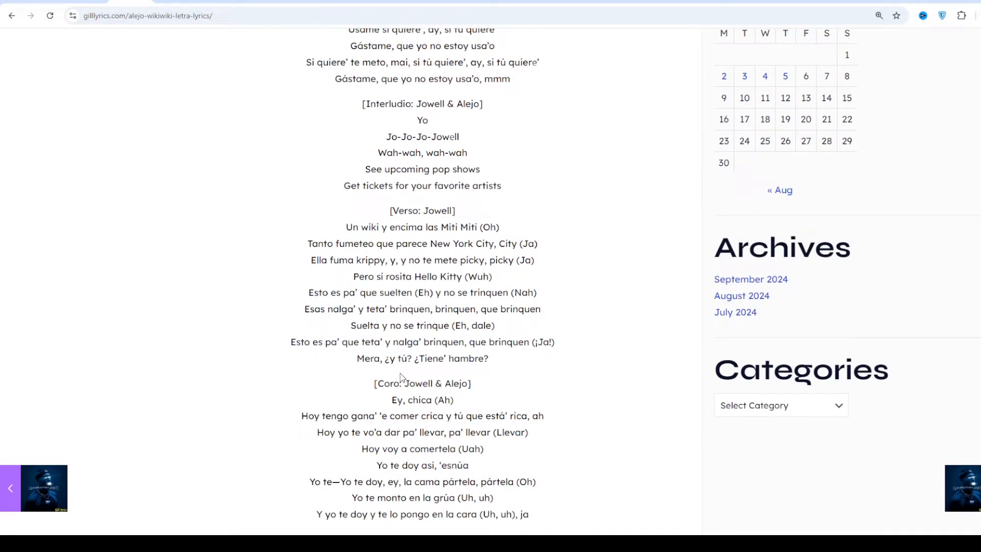
scroll(down, 3)
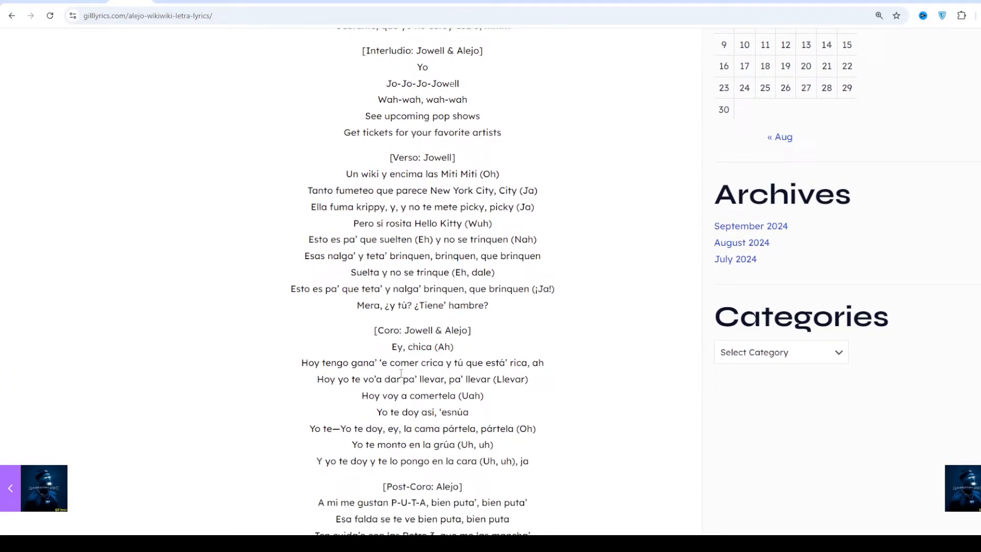
scroll(down, 3)
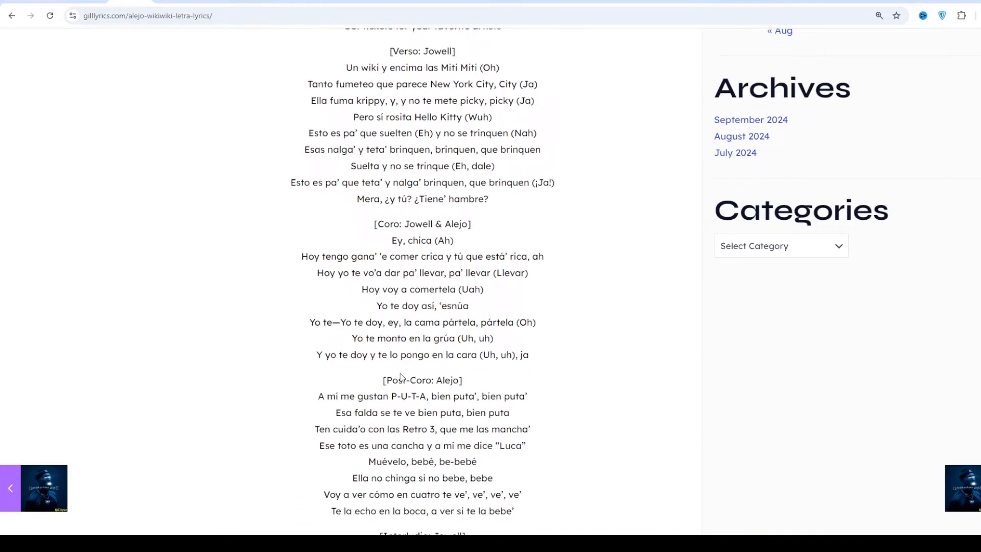
scroll(down, 3)
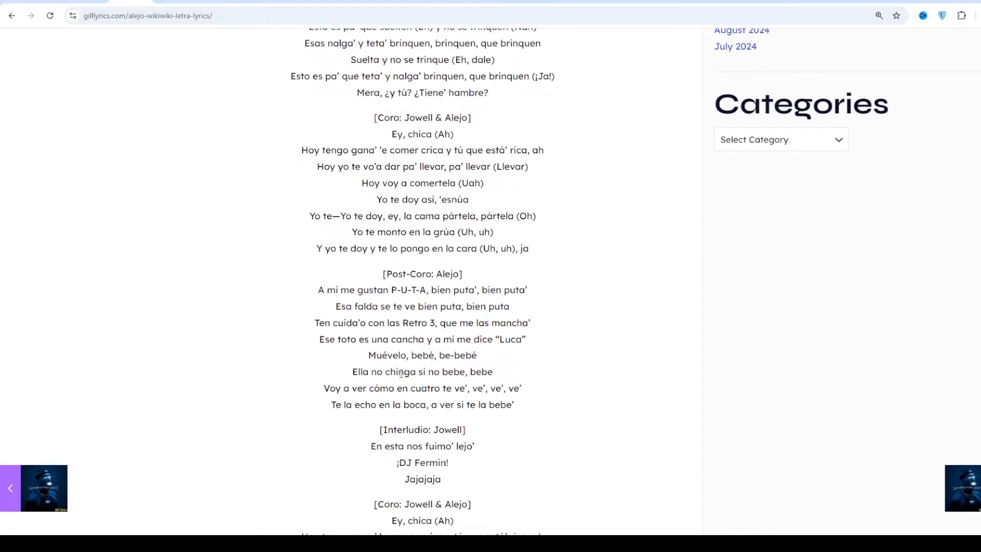
scroll(down, 3)
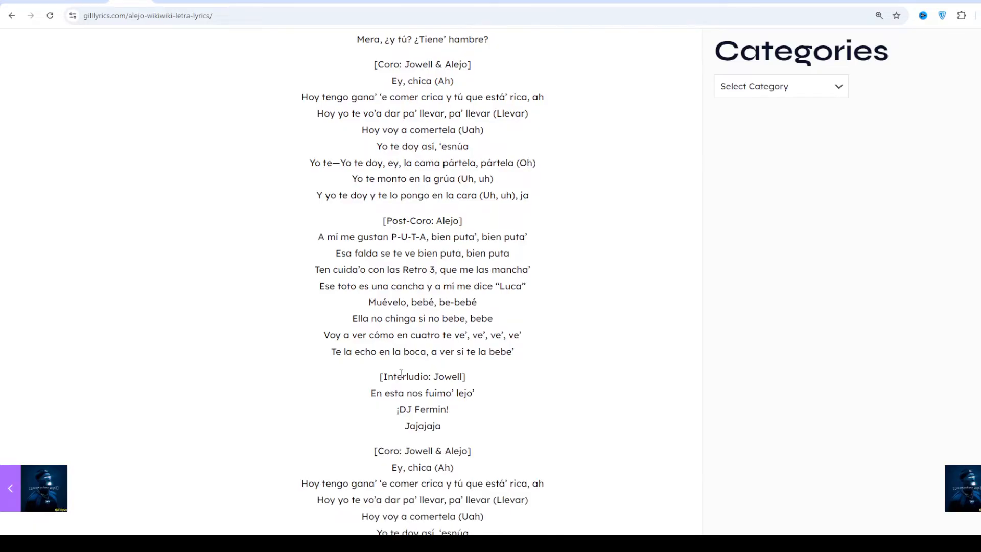
scroll(down, 3)
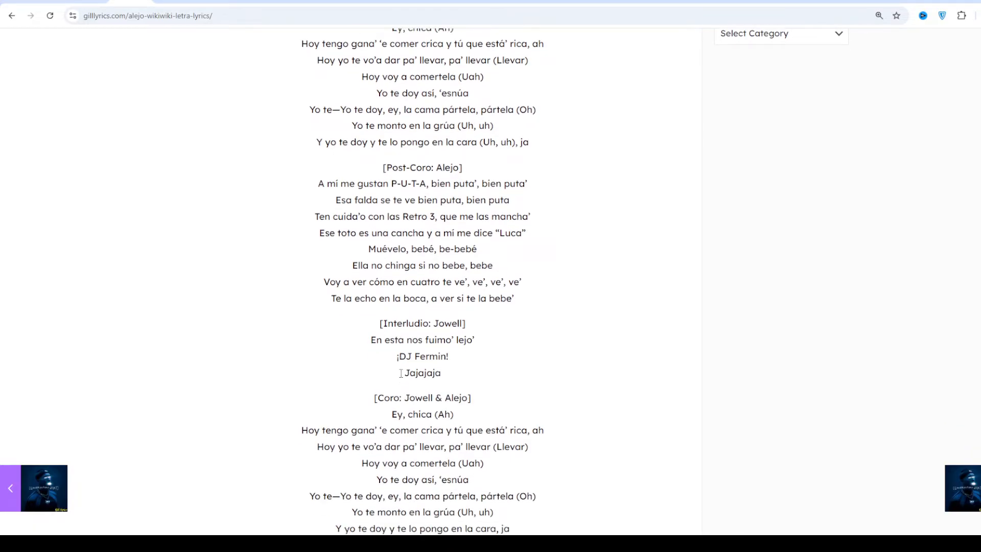
scroll(down, 3)
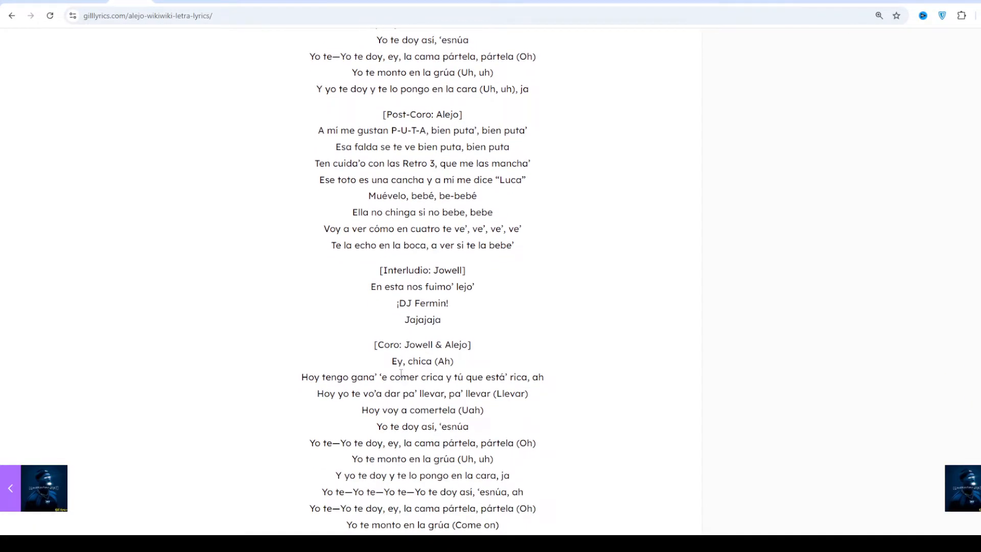
scroll(down, 3)
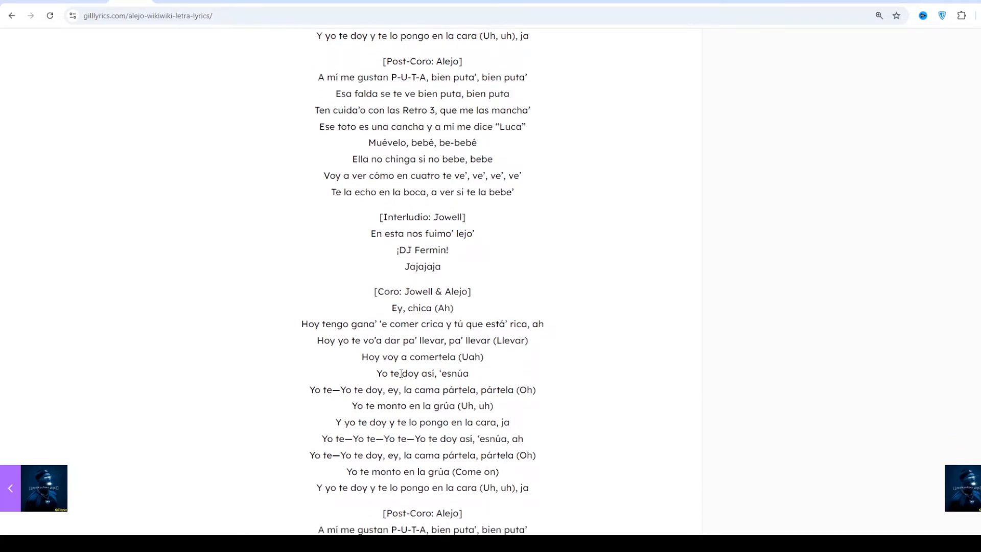
scroll(down, 3)
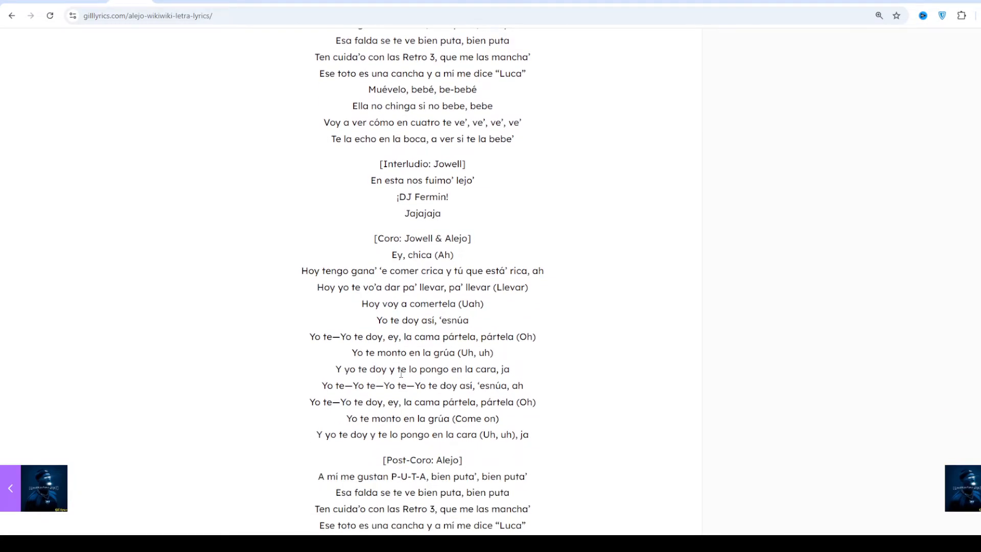
scroll(down, 3)
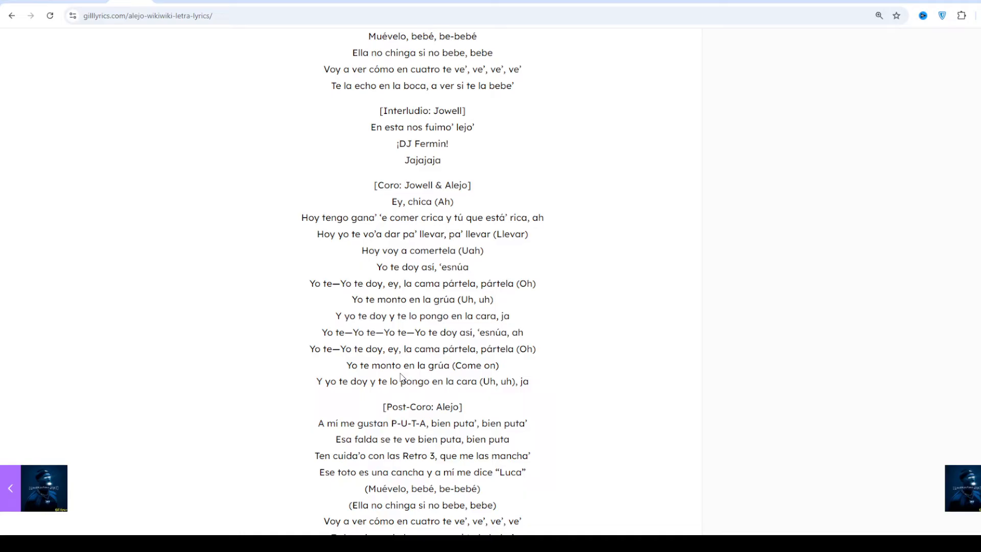
scroll(down, 3)
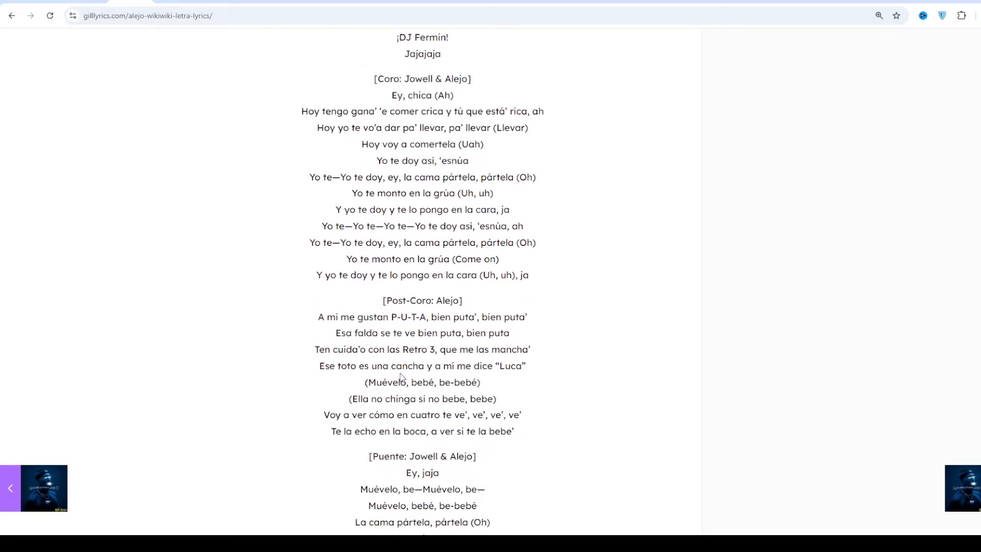
scroll(down, 3)
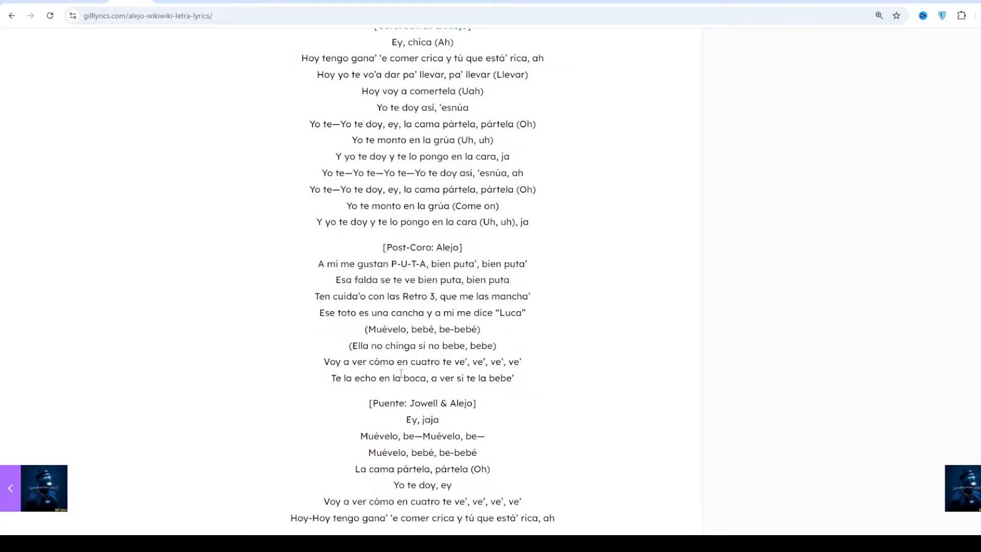
scroll(down, 3)
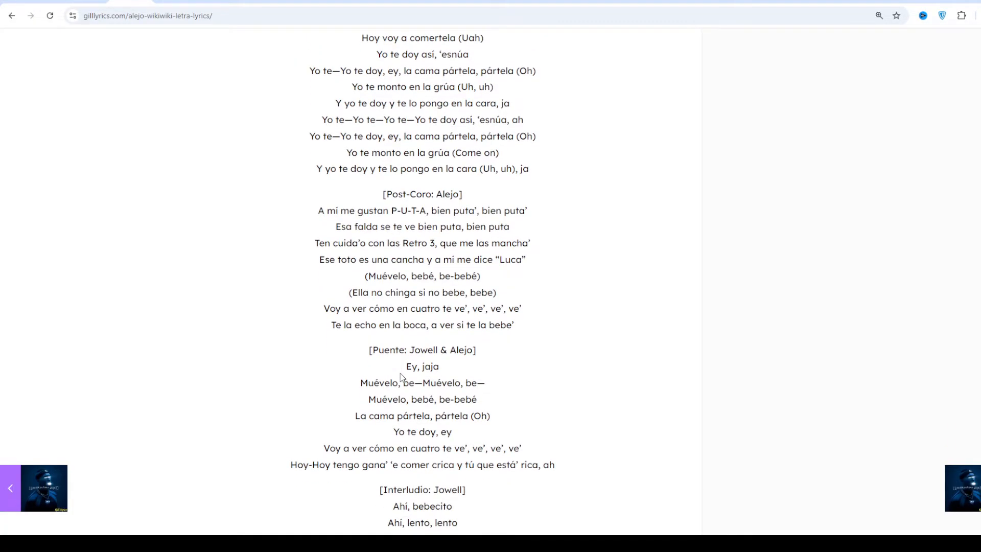
scroll(down, 3)
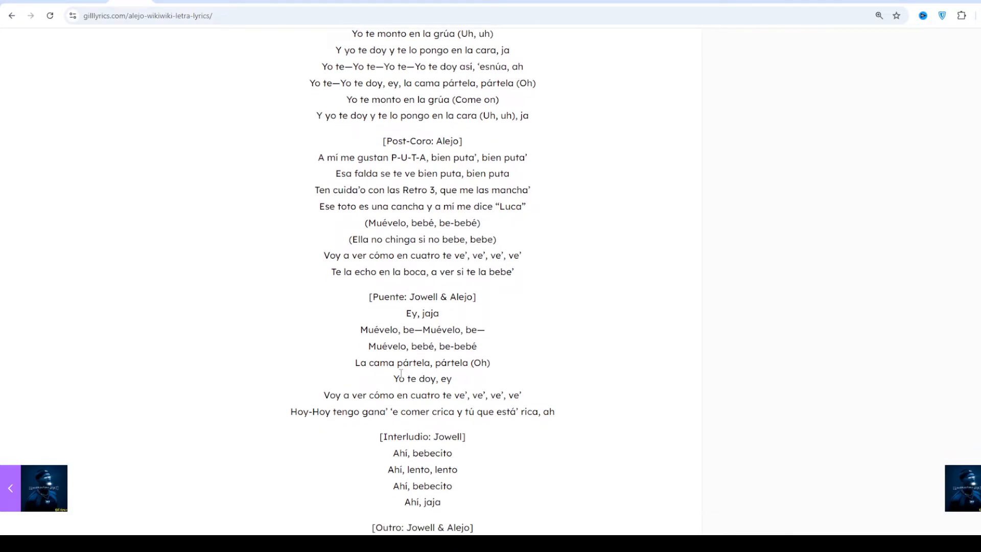
scroll(down, 3)
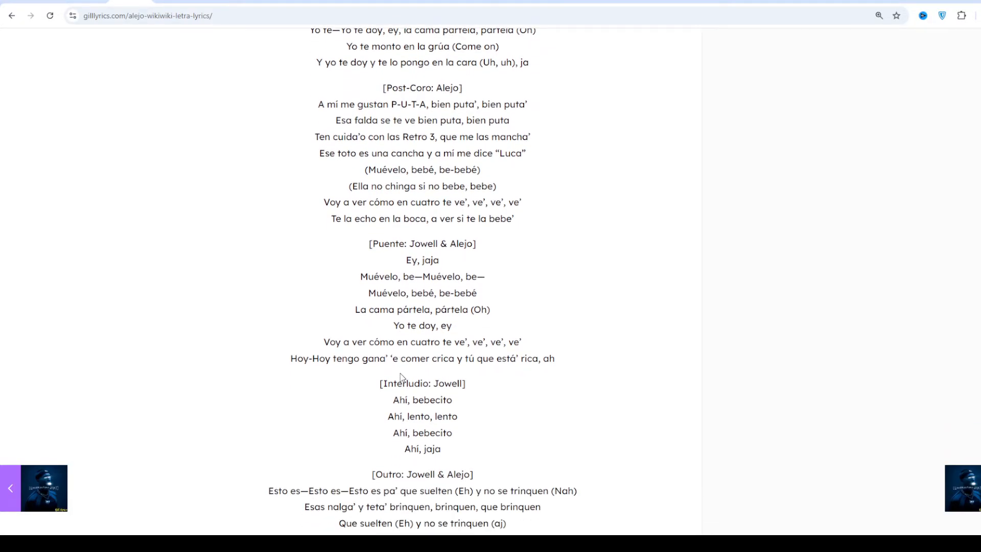
scroll(down, 3)
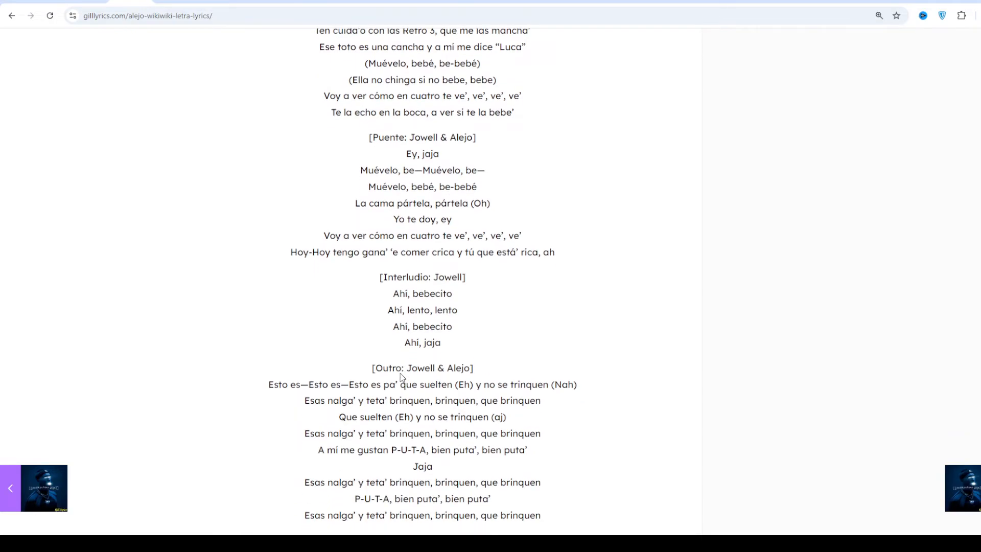
scroll(down, 3)
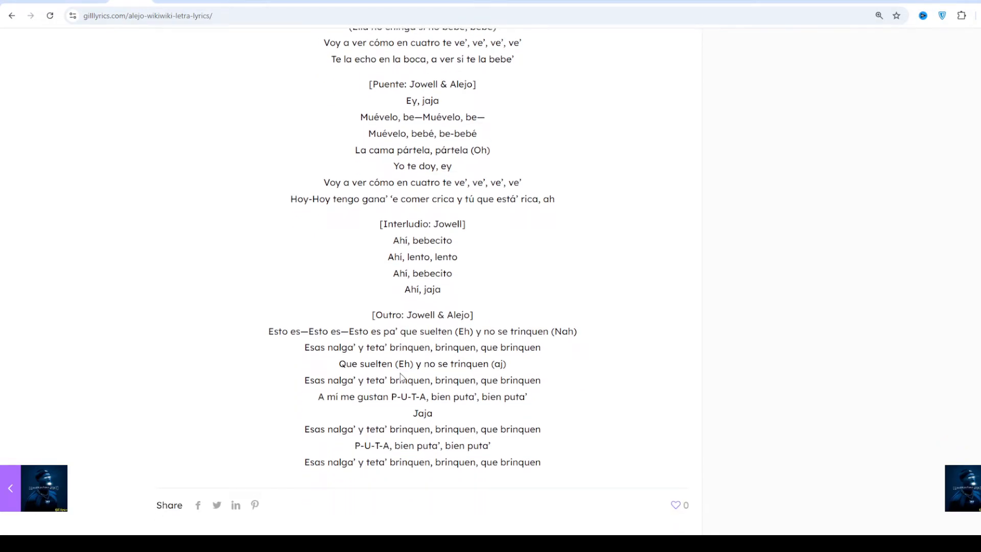
scroll(down, 3)
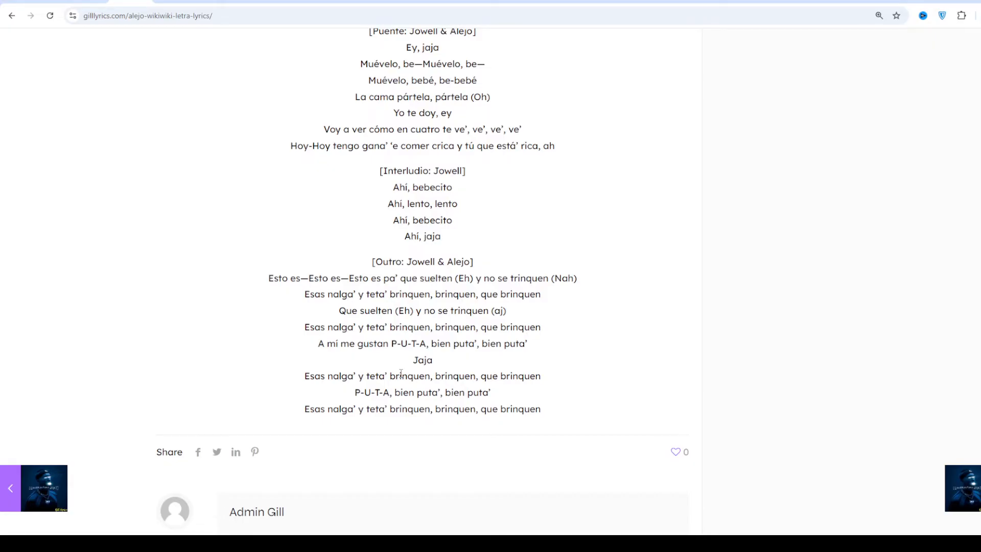
scroll(down, 3)
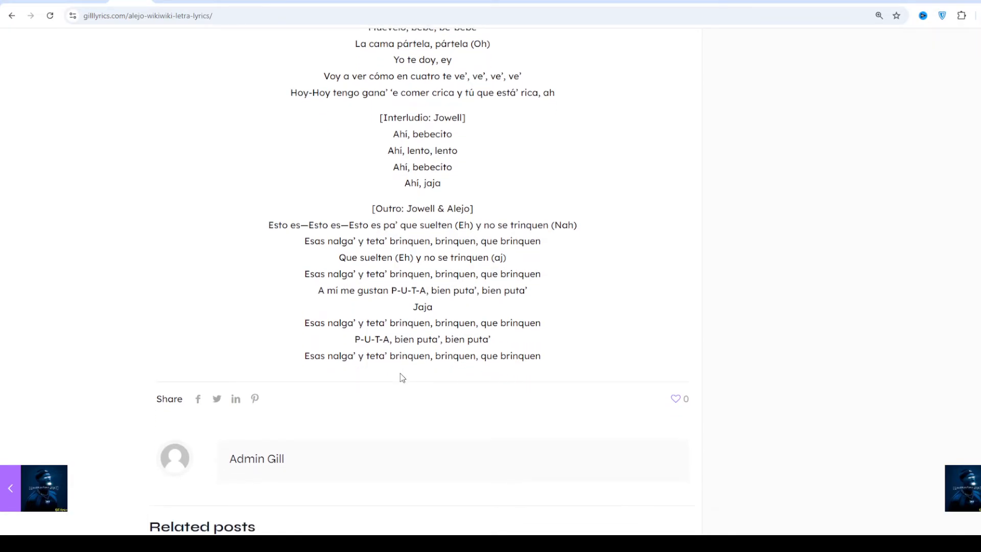
scroll(up, 3)
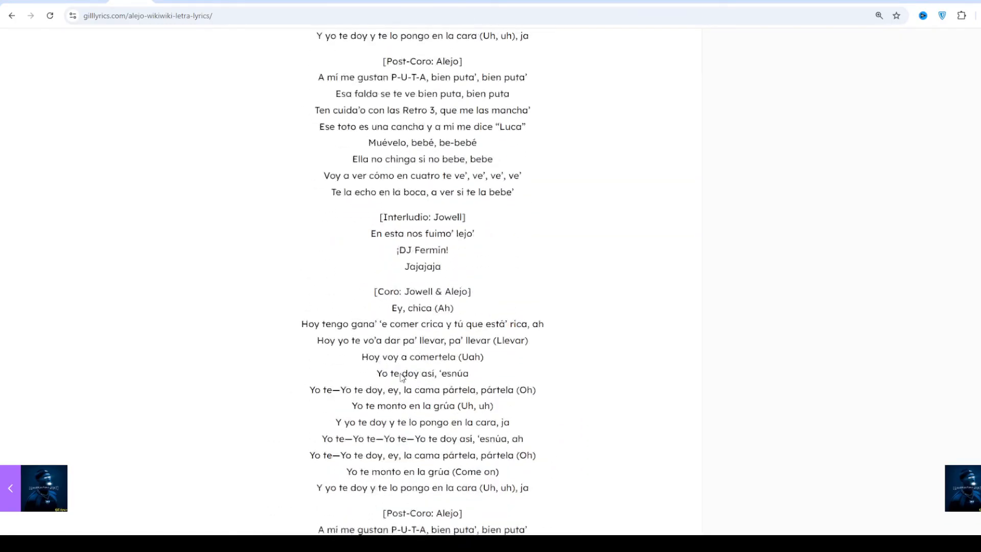
scroll(up, 3)
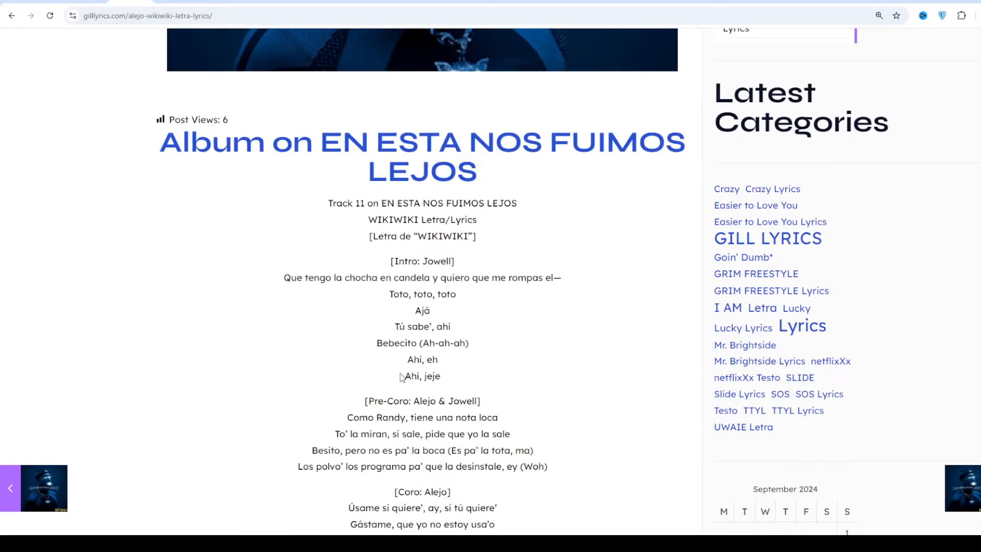
scroll(down, 3)
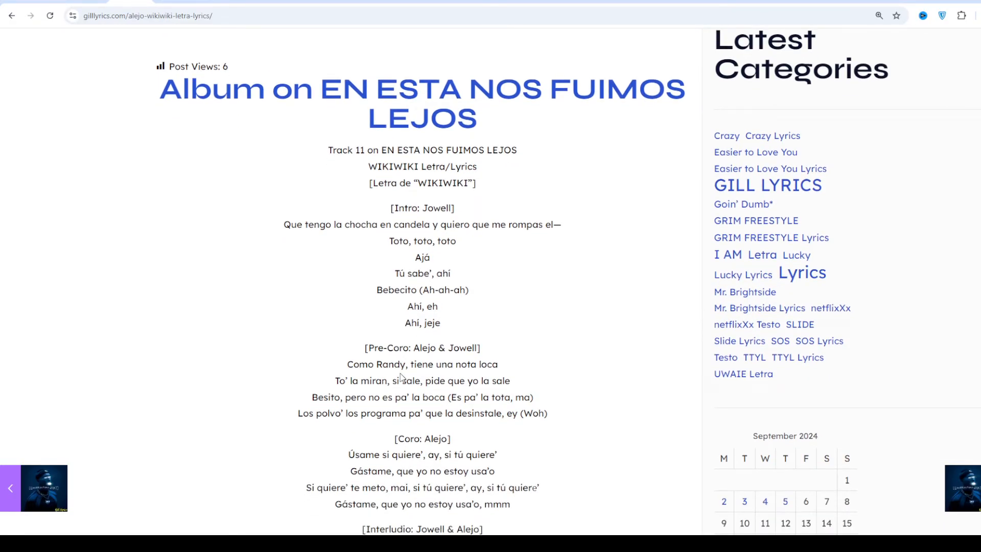
scroll(down, 3)
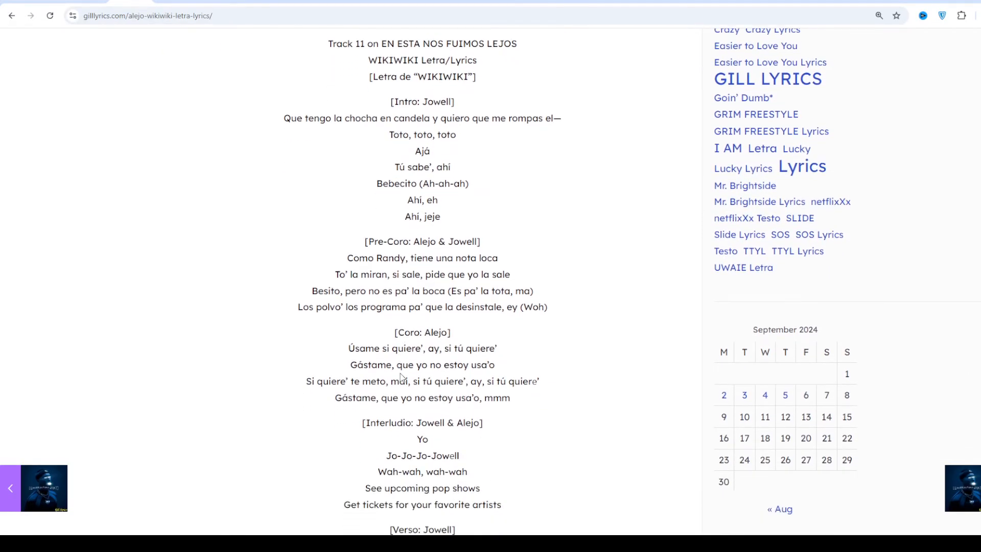
scroll(down, 3)
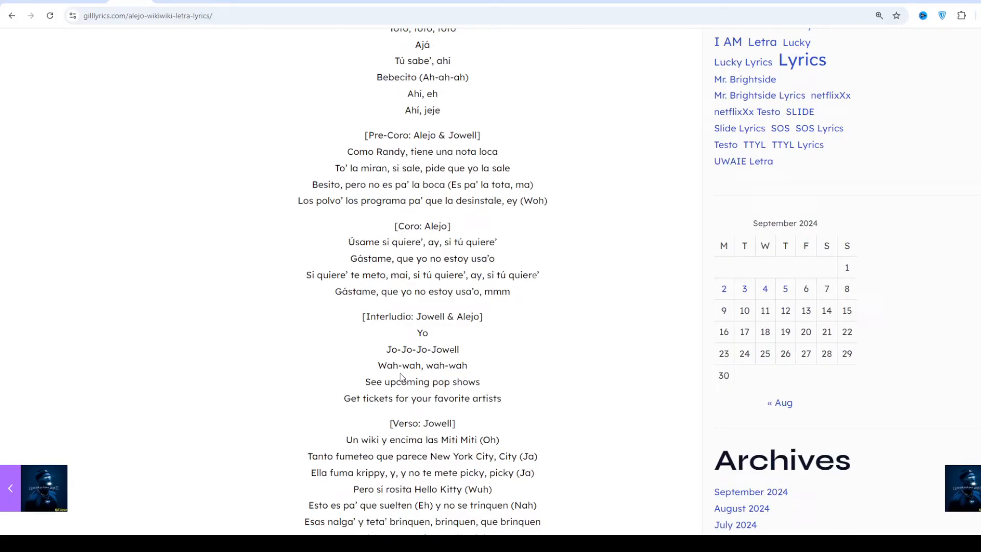
scroll(down, 3)
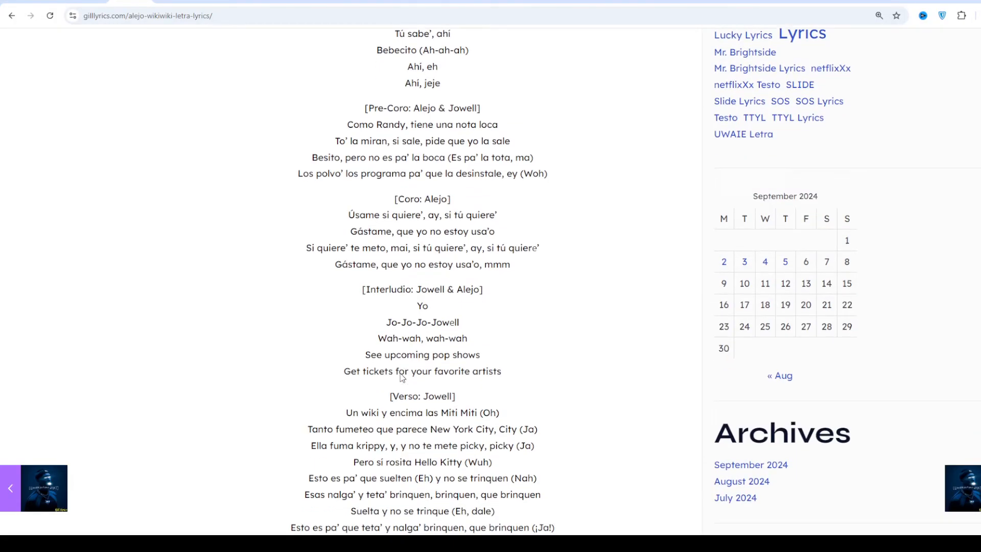
scroll(down, 3)
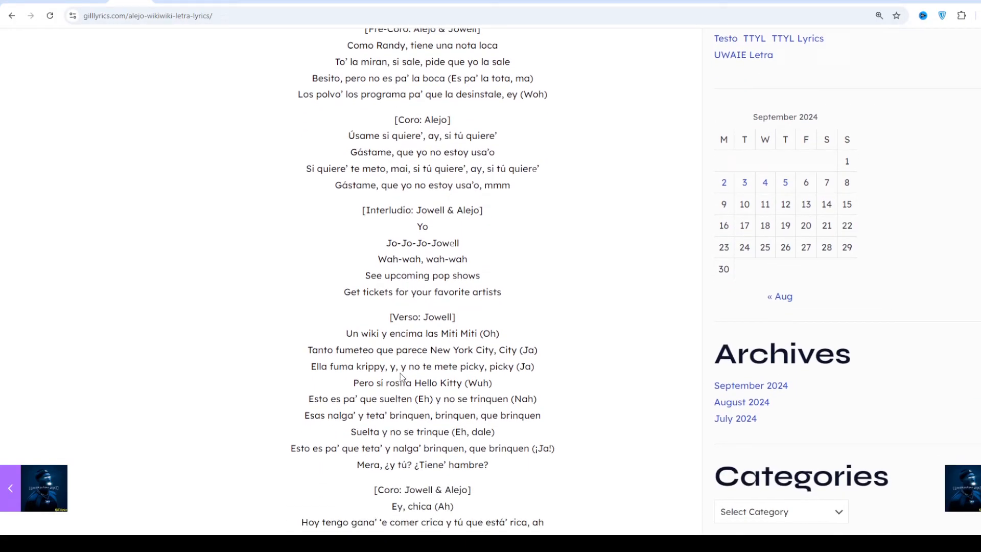
scroll(down, 3)
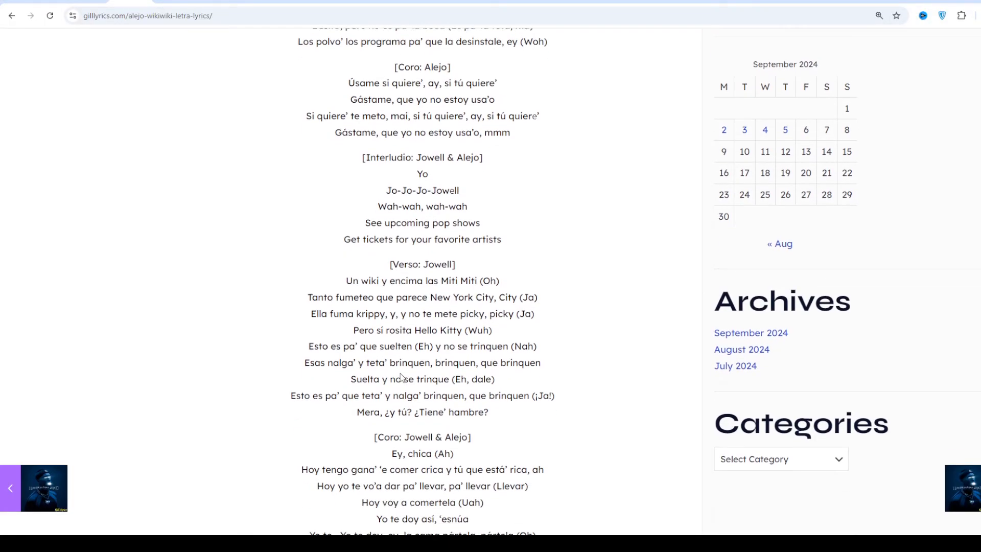
scroll(down, 3)
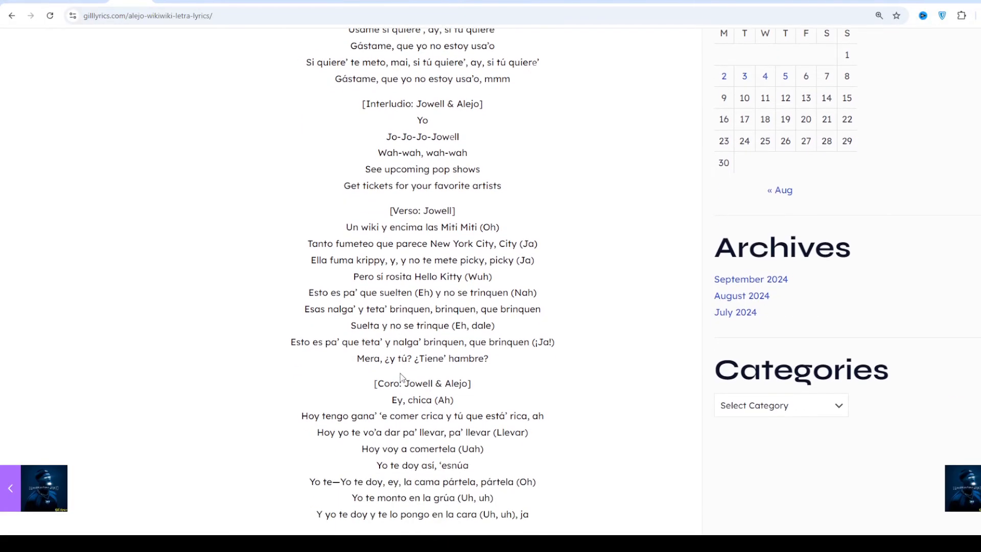
scroll(down, 3)
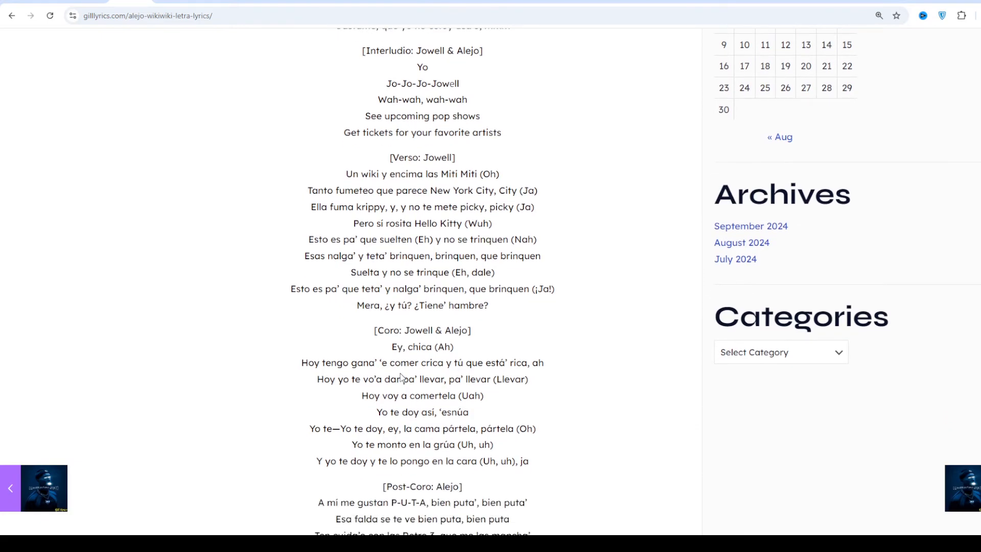
scroll(down, 3)
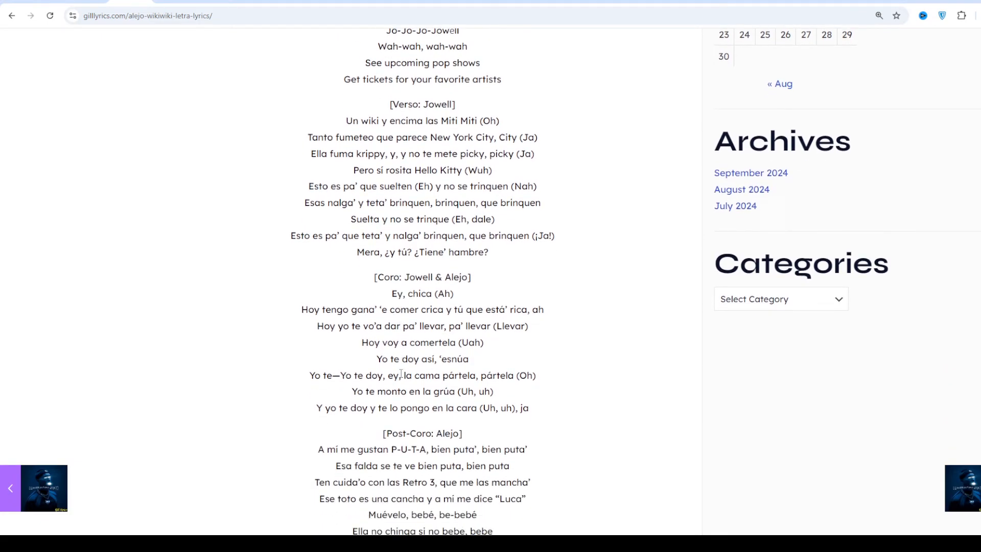
scroll(down, 3)
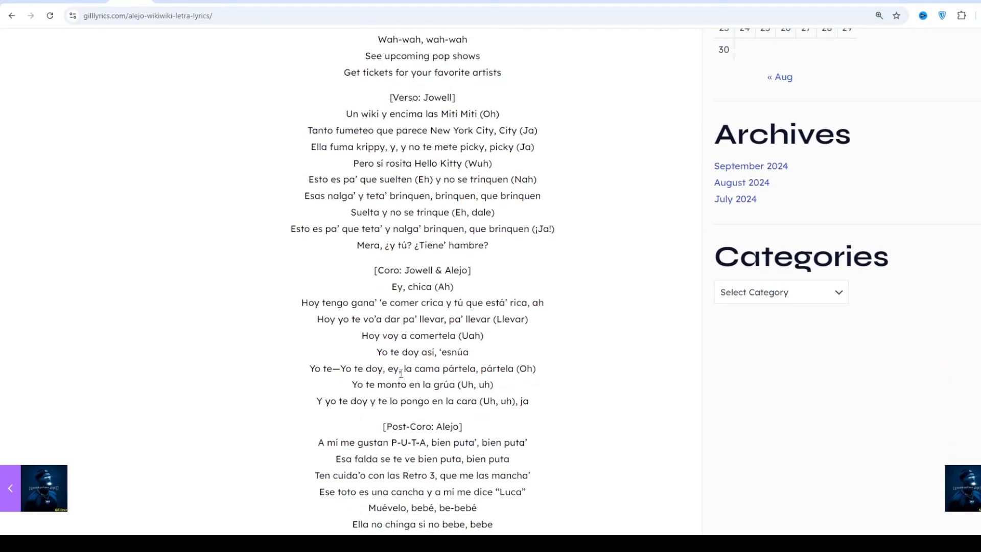
scroll(down, 3)
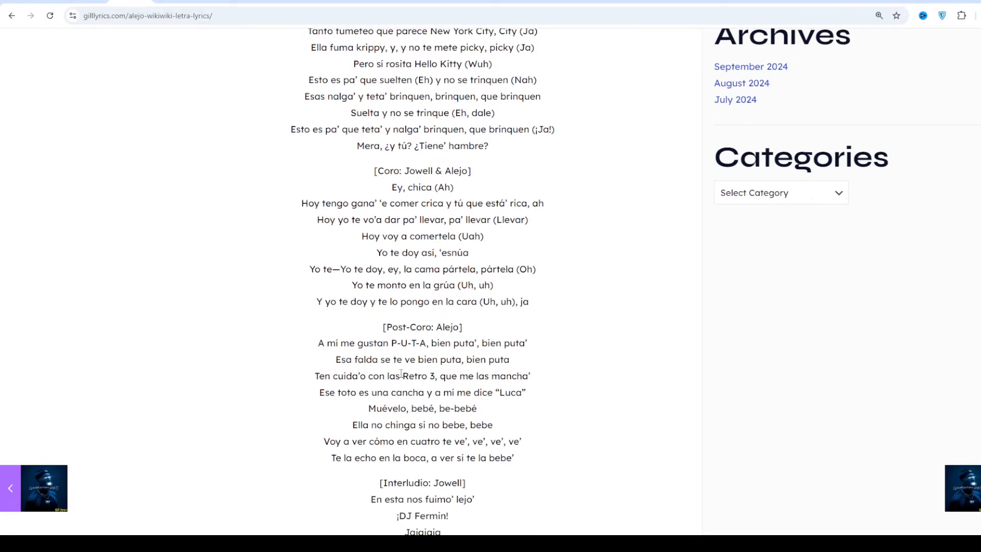
scroll(down, 3)
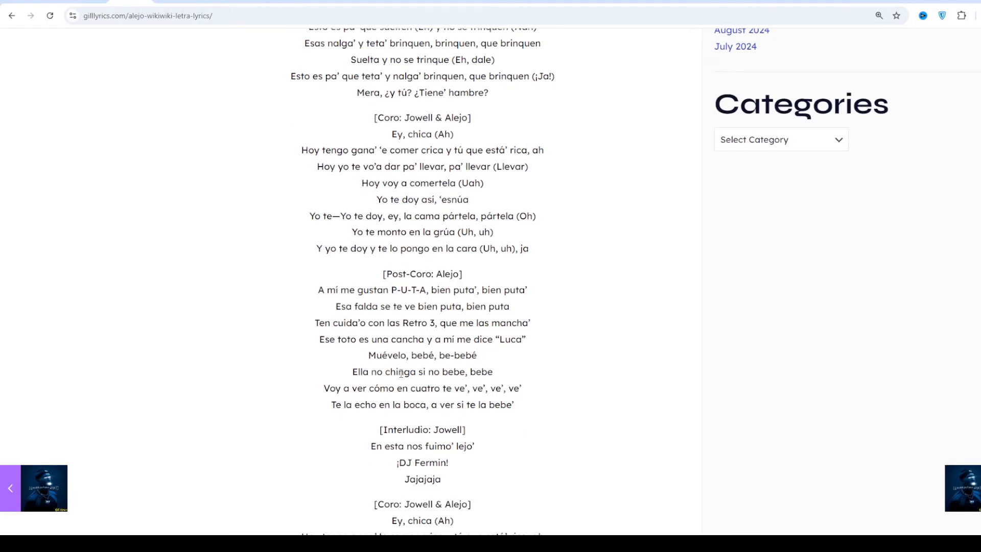
scroll(down, 3)
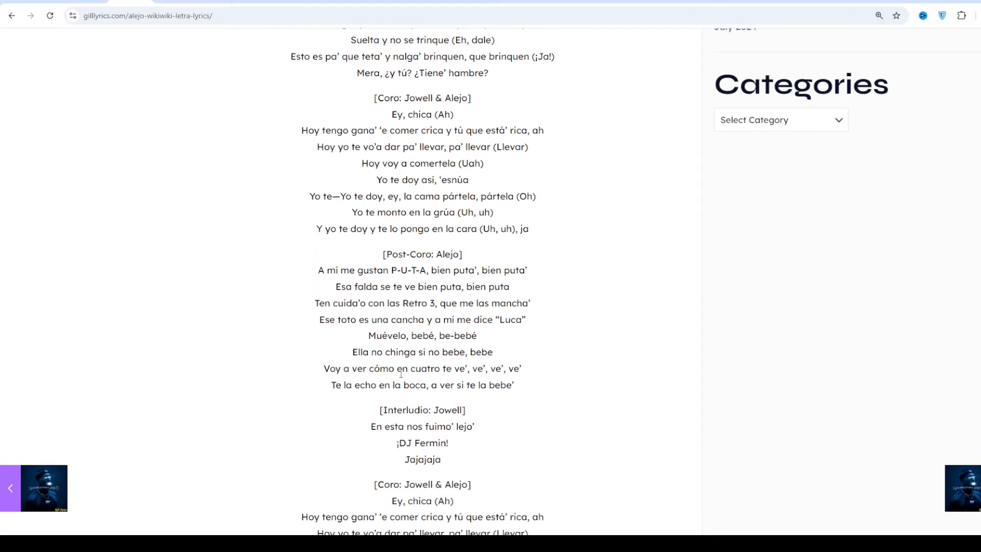
scroll(down, 3)
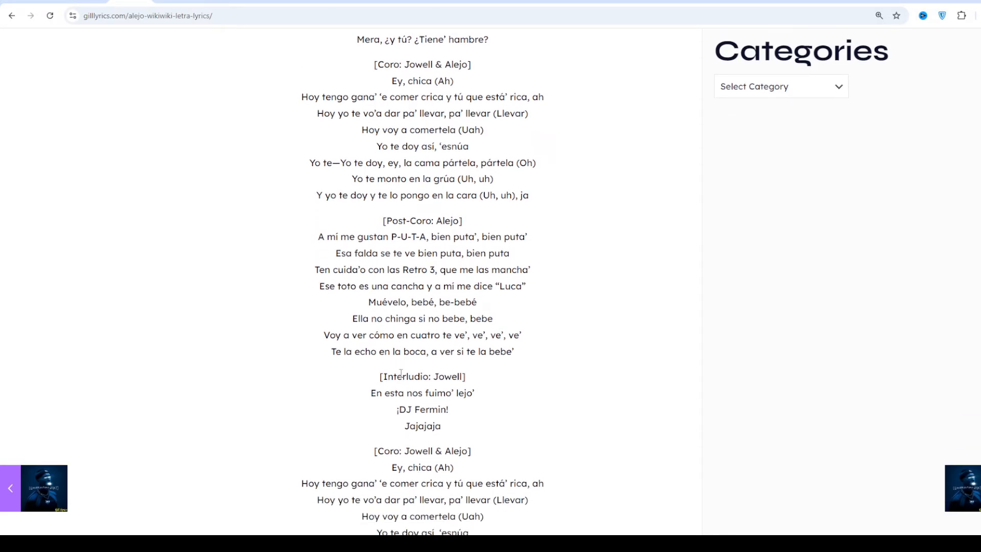
scroll(down, 3)
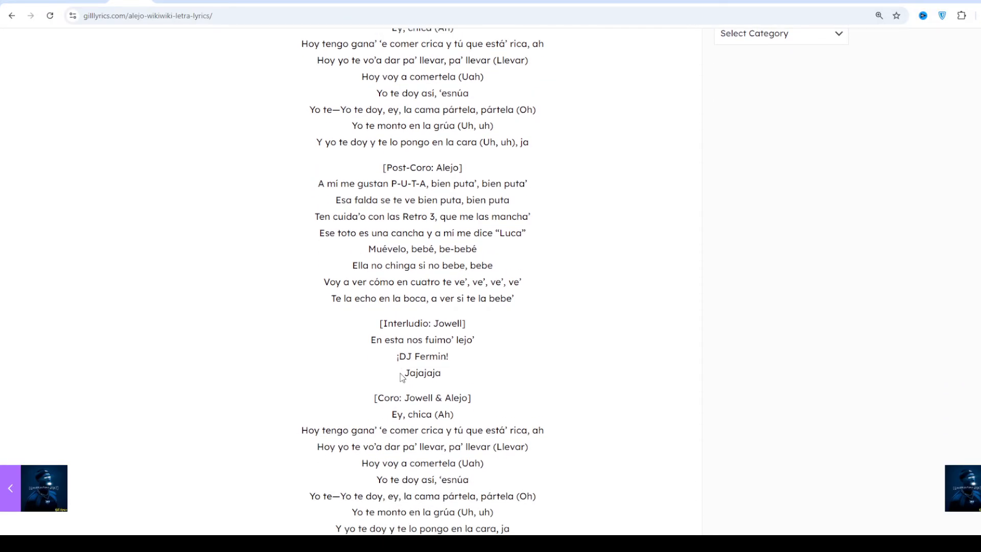
scroll(down, 3)
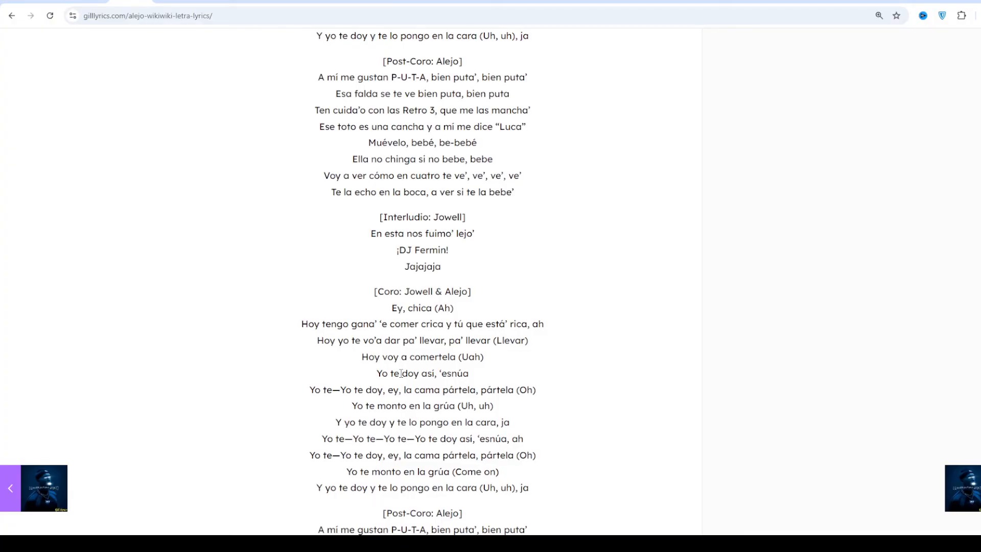
scroll(down, 3)
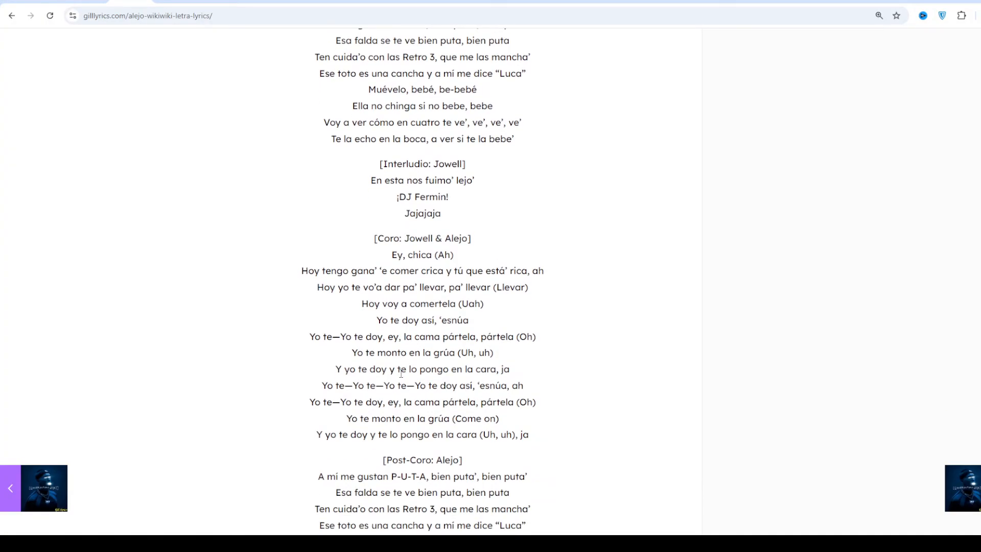
scroll(down, 3)
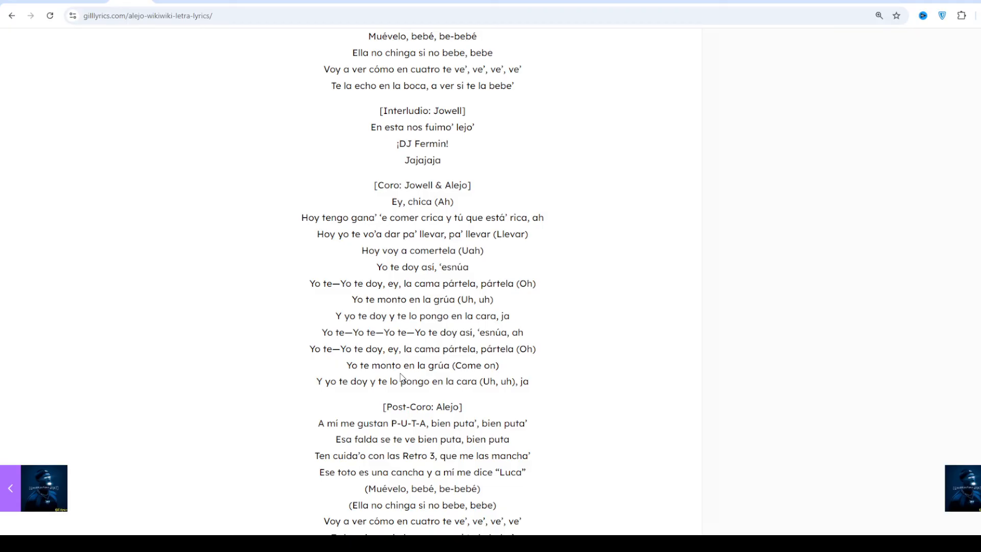
scroll(down, 3)
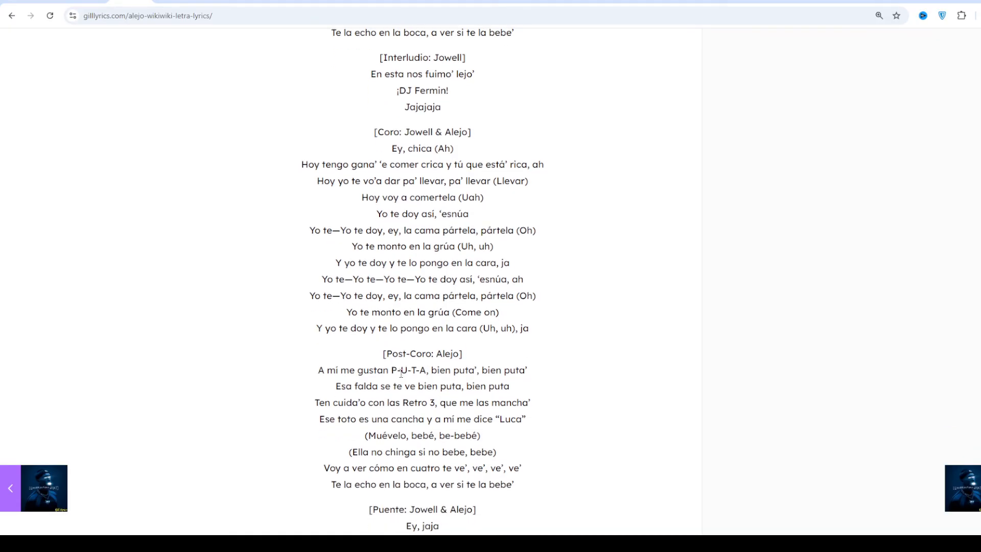
scroll(down, 3)
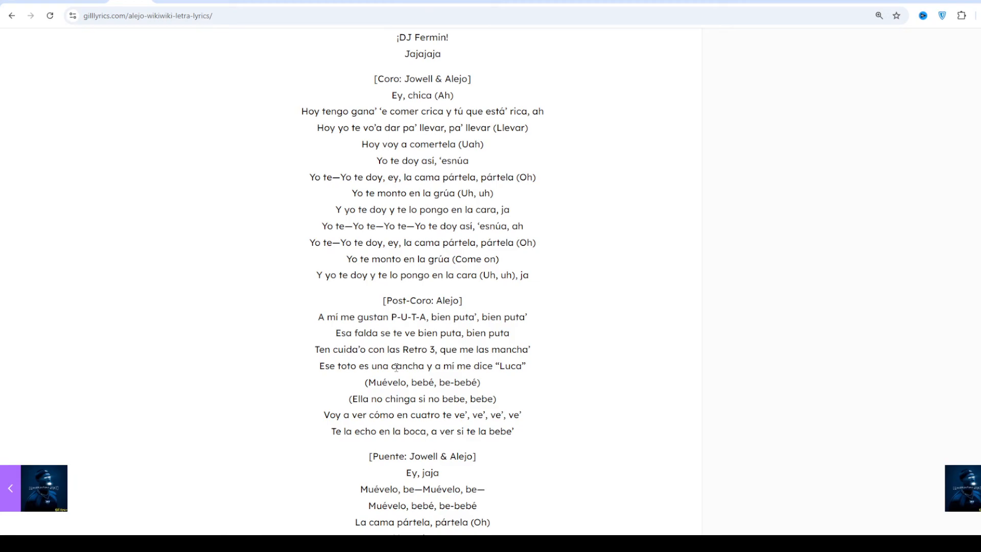
mouse_move(401, 377)
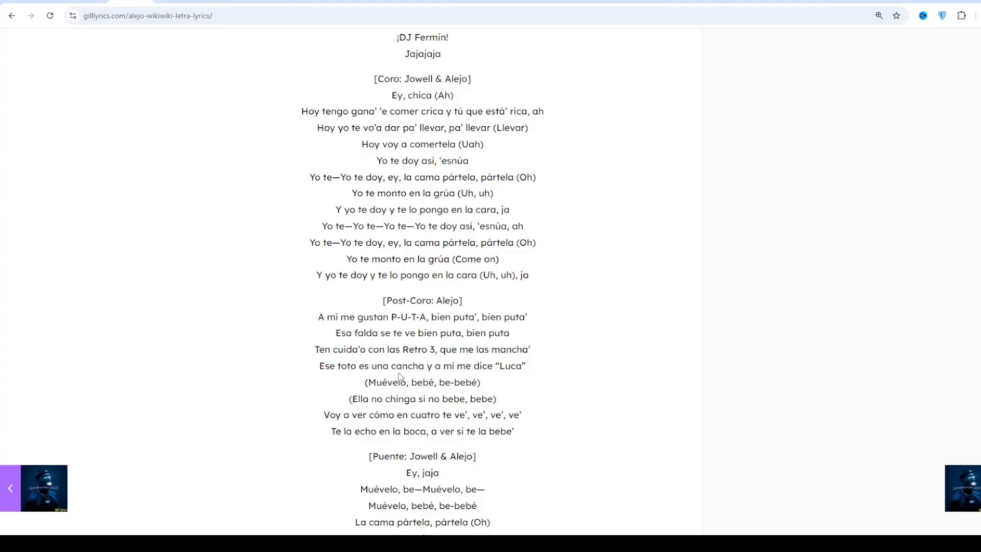
scroll(down, 3)
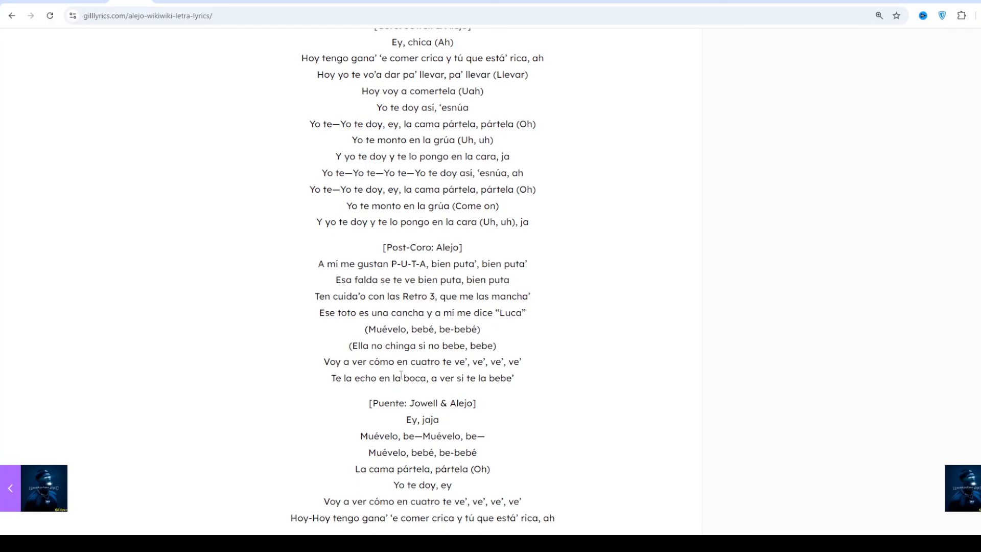